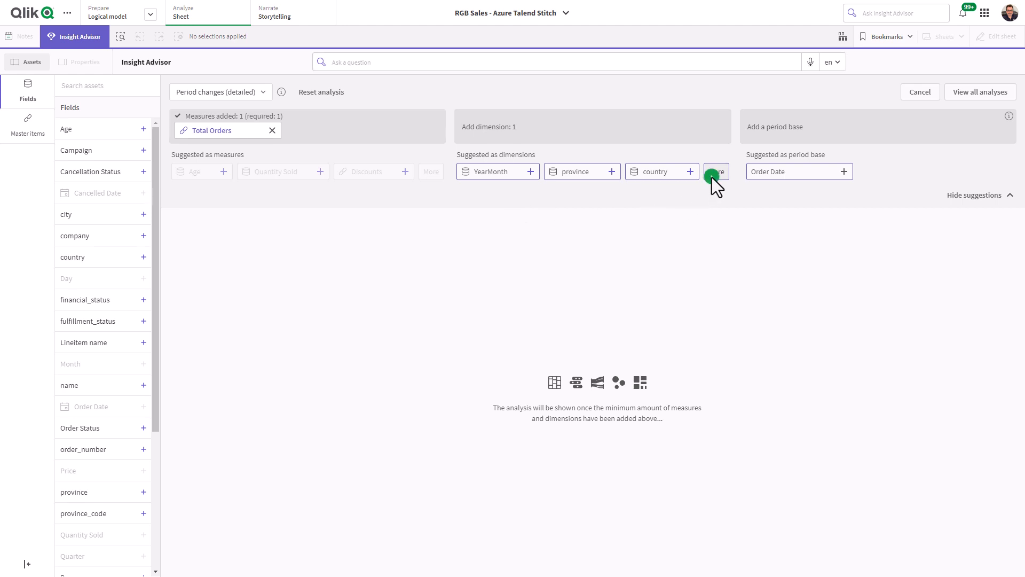
Expand the suggested dimensions and add Type to the Total Orders analysis.
left_click(716, 172)
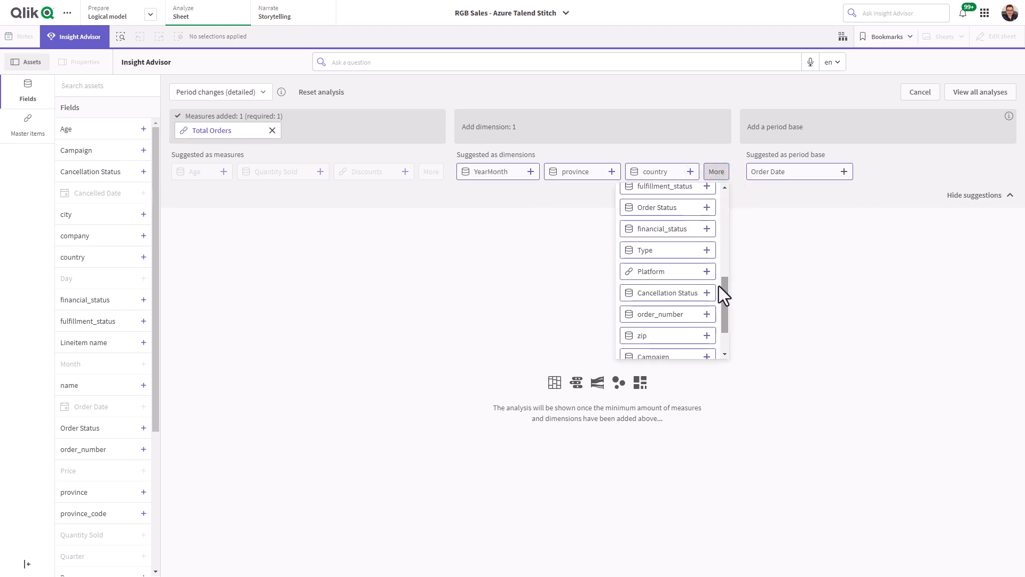
left_click(707, 250)
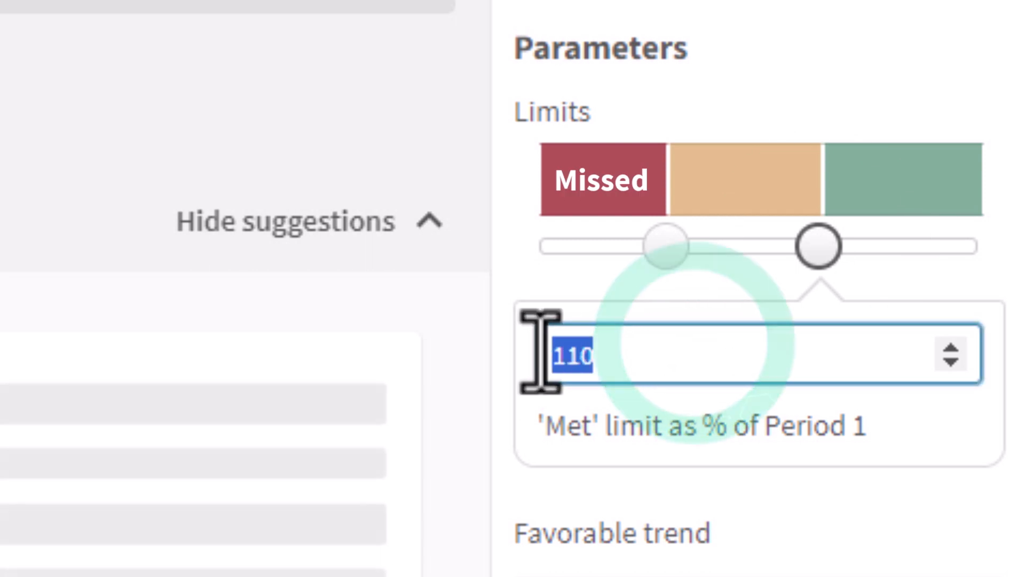
Enter 100 as the 'Met' limit value.
type("100")
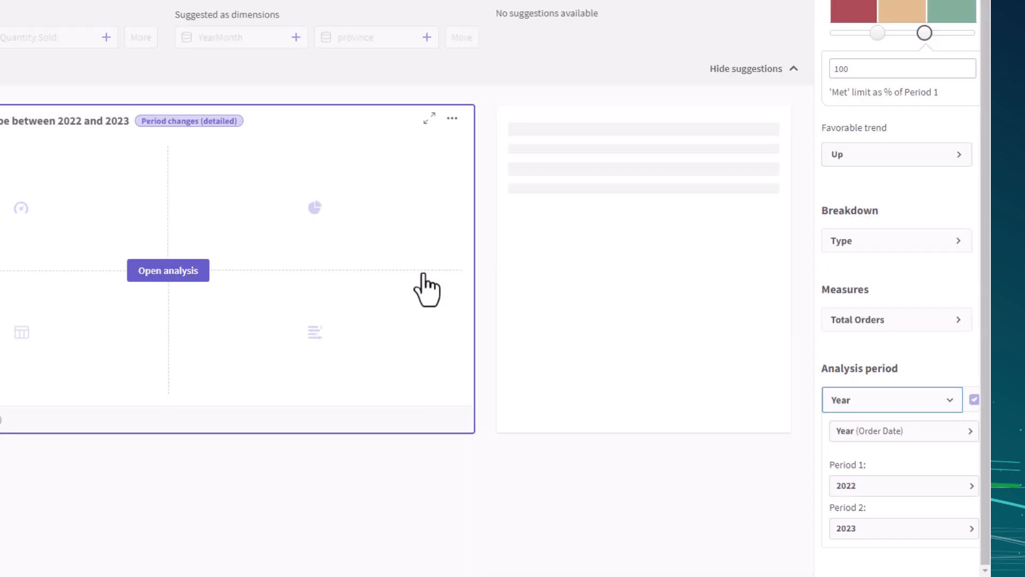
left_click(168, 271)
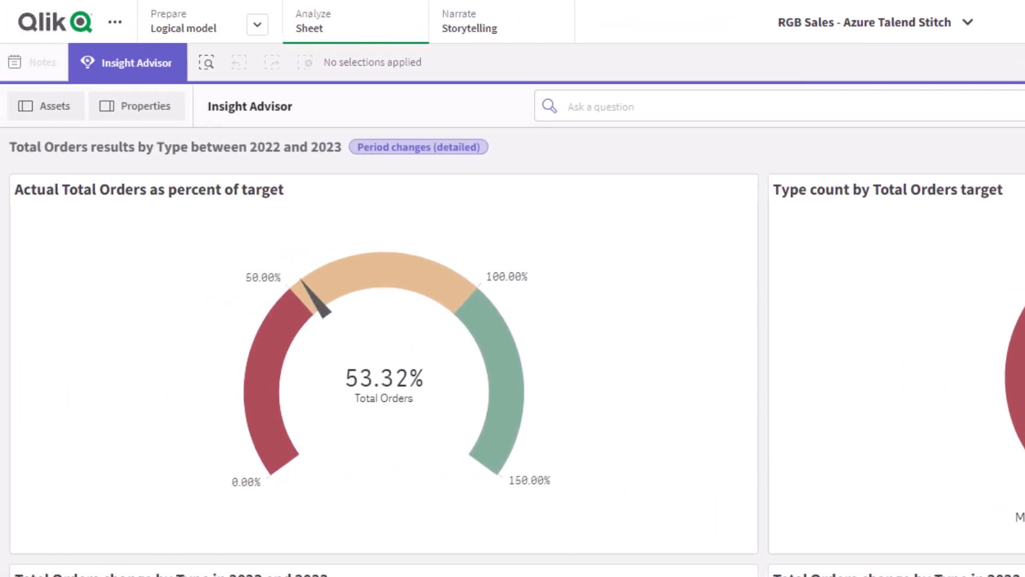
scroll("down", 3)
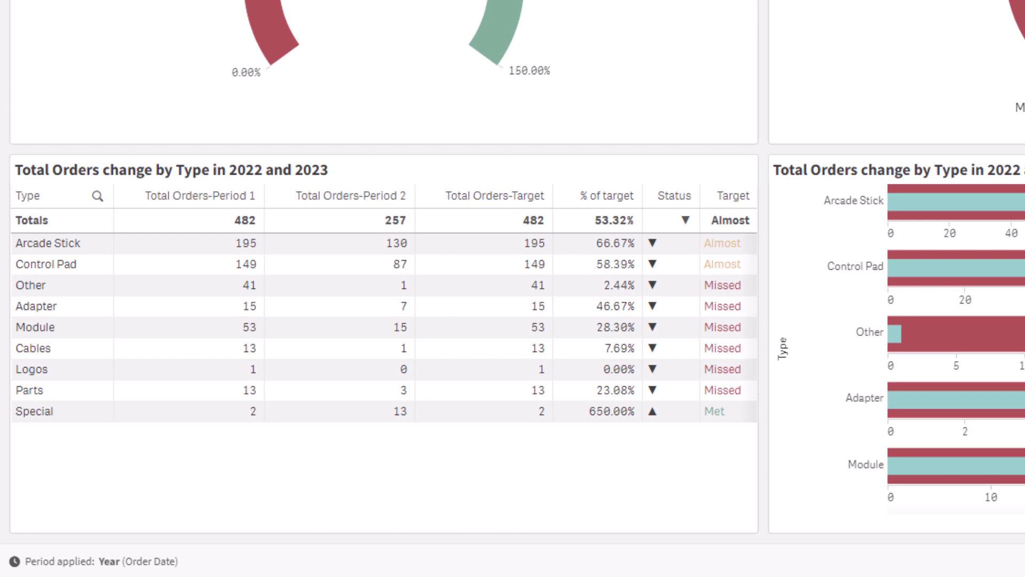